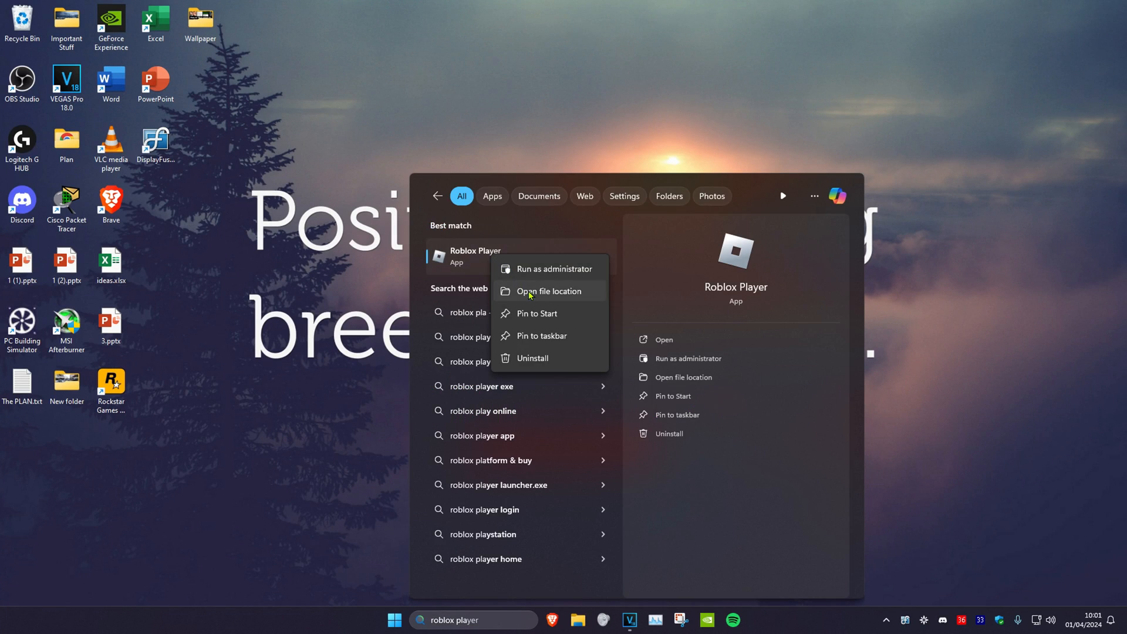
- Follow the Roblox Player shortcut's file location to the version-f573c8cc796e4c97 folder
left_click(550, 291)
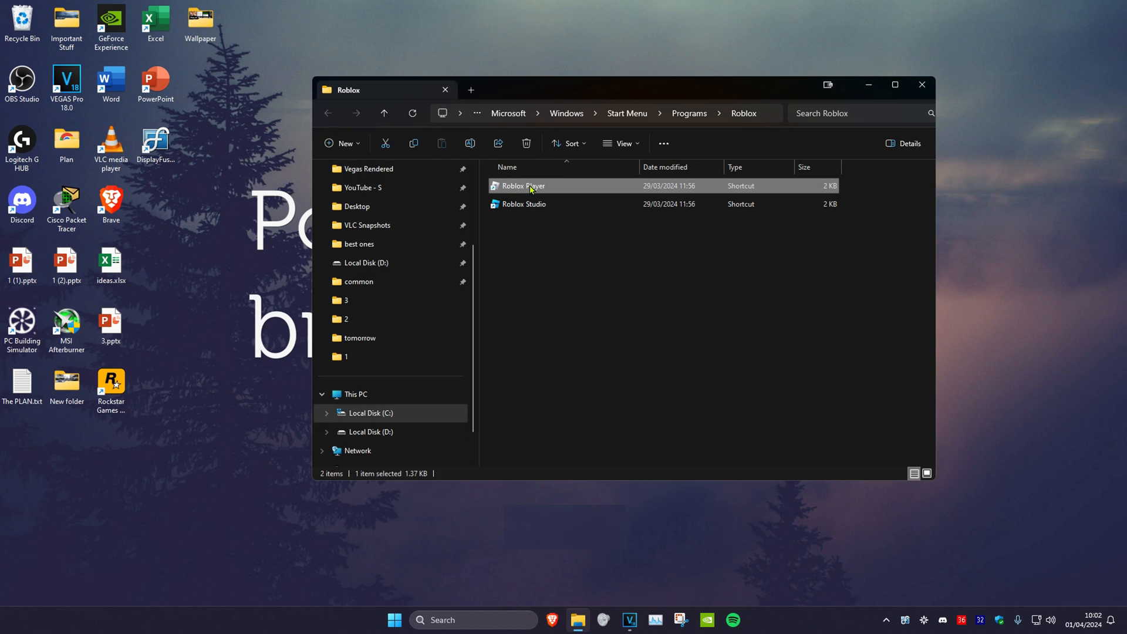
right_click(520, 185)
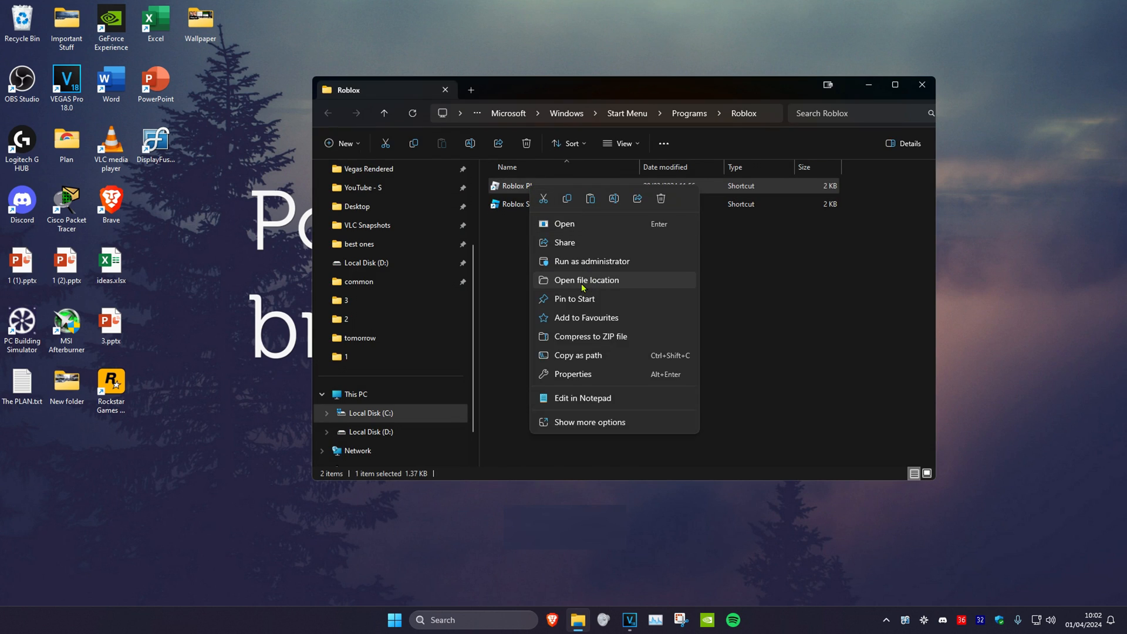
left_click(586, 279)
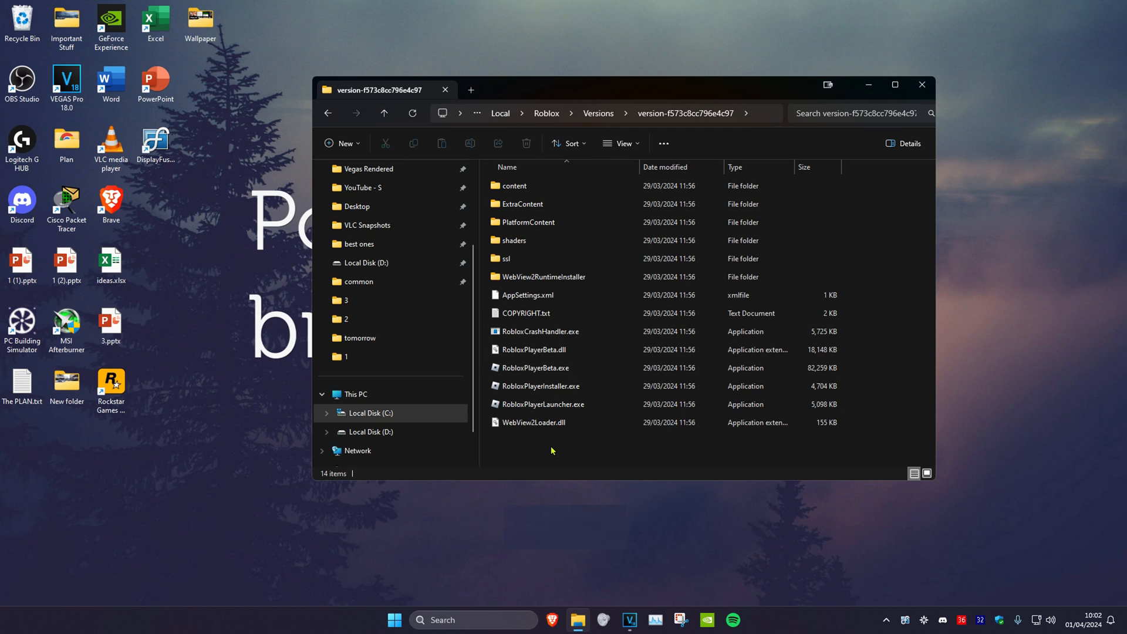
- Create a new folder named 'ClientSettings' in the Roblox version folder
right_click(552, 451)
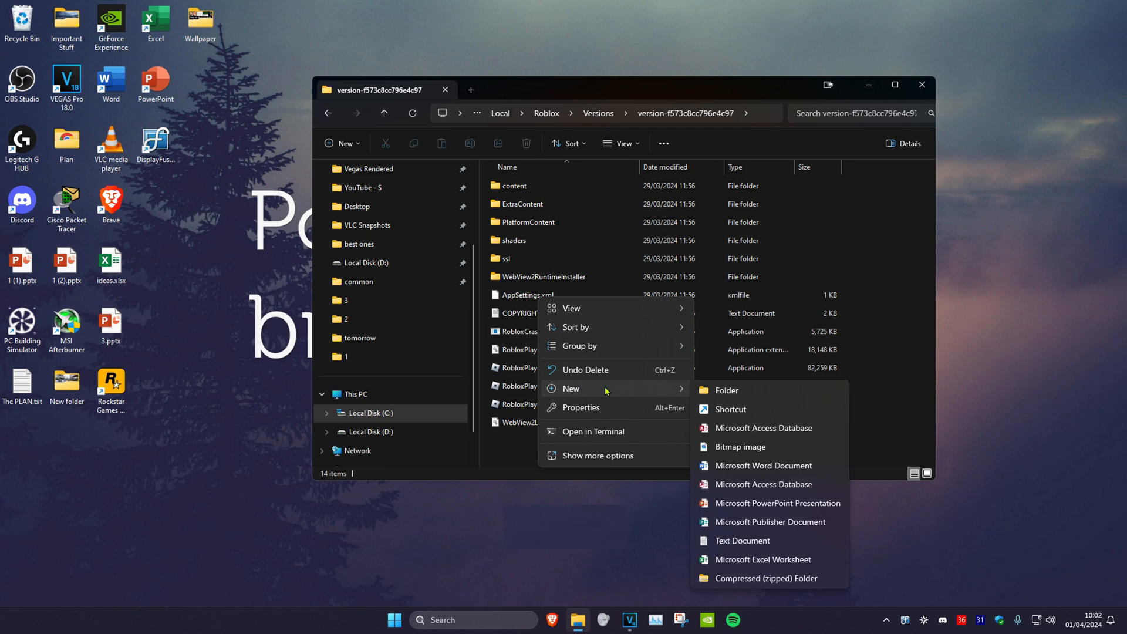
left_click(727, 390)
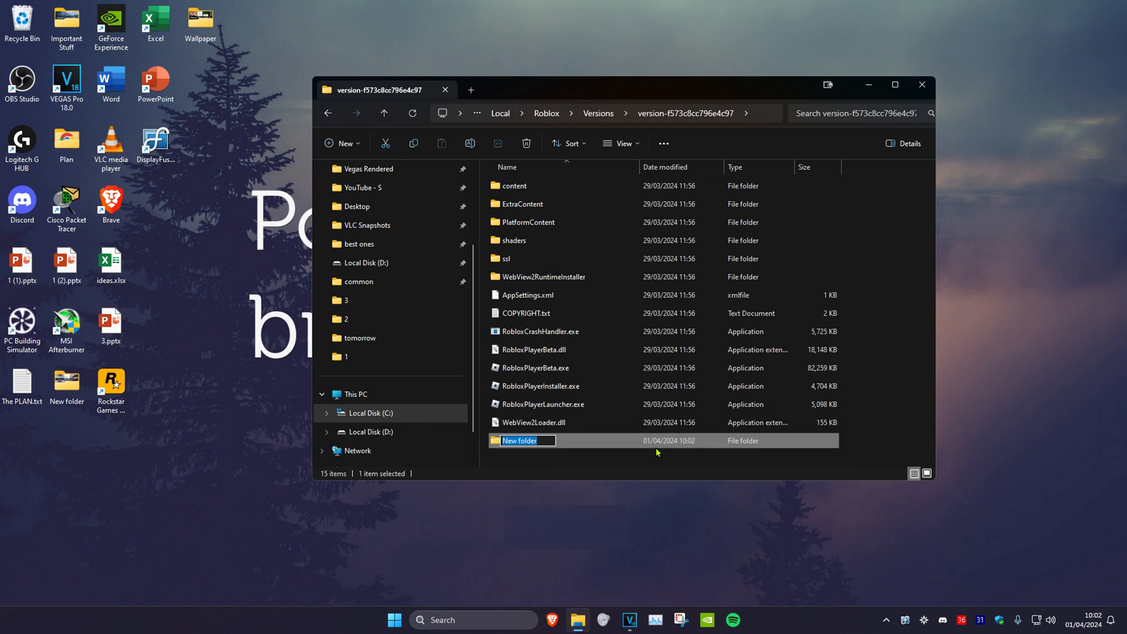
type("ClientSettings")
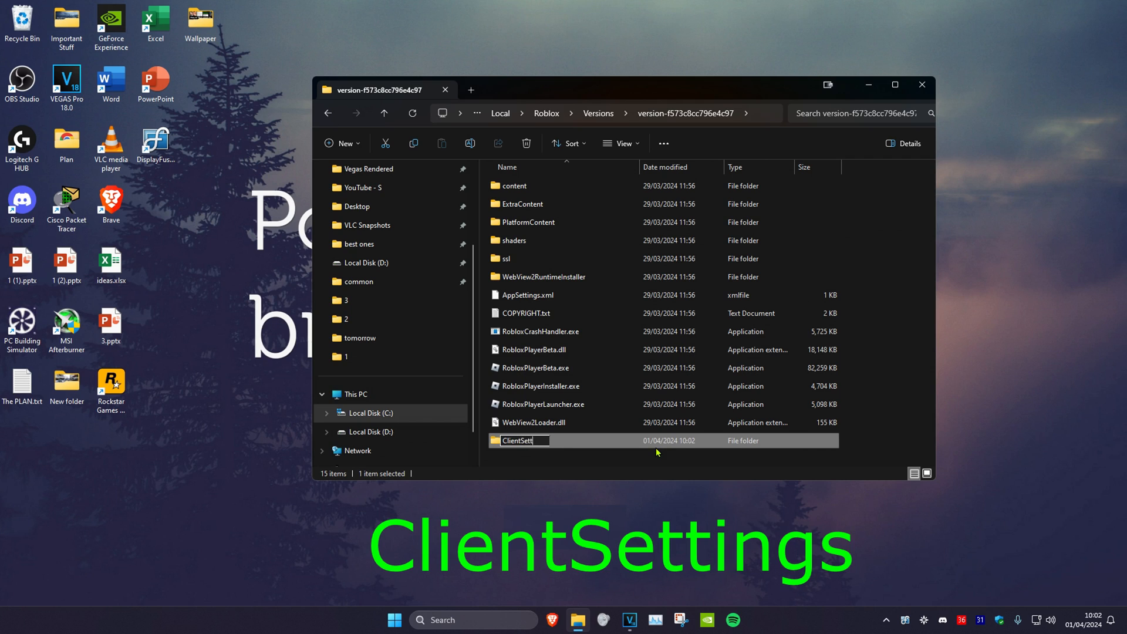
key("Enter")
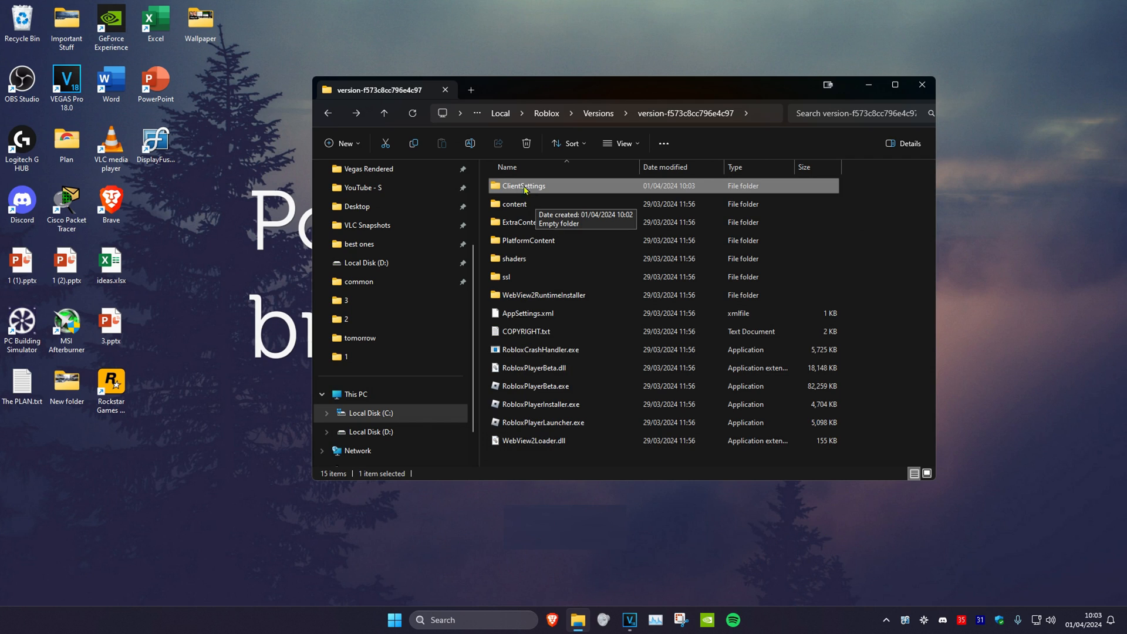
- Enter the ClientSettings folder and check the View options without changing anything
double_click(522, 186)
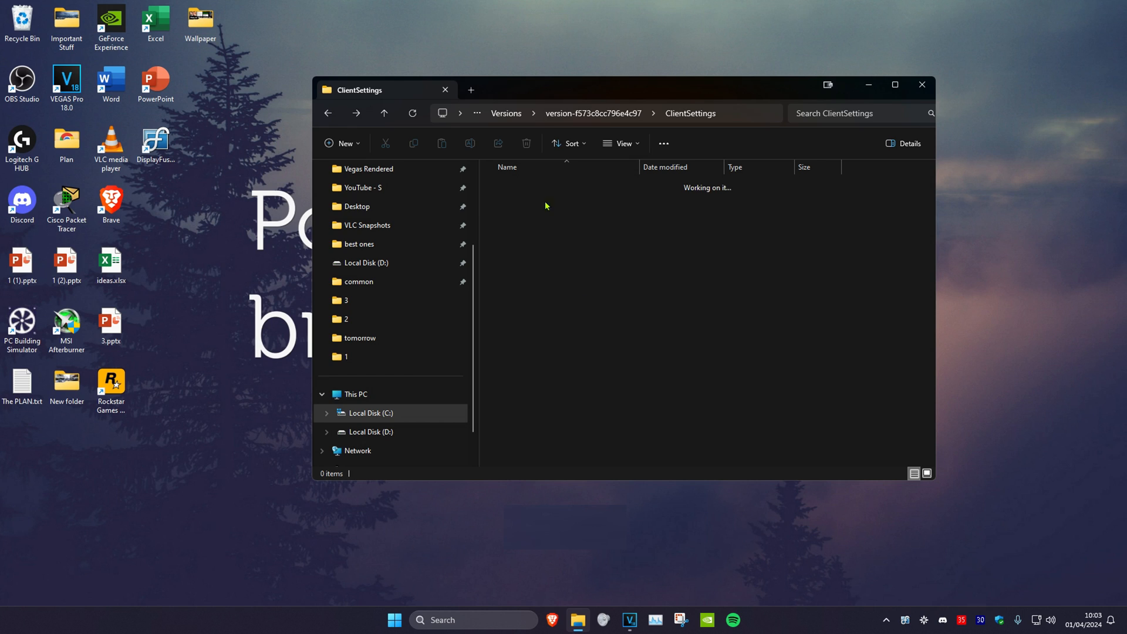
left_click(620, 143)
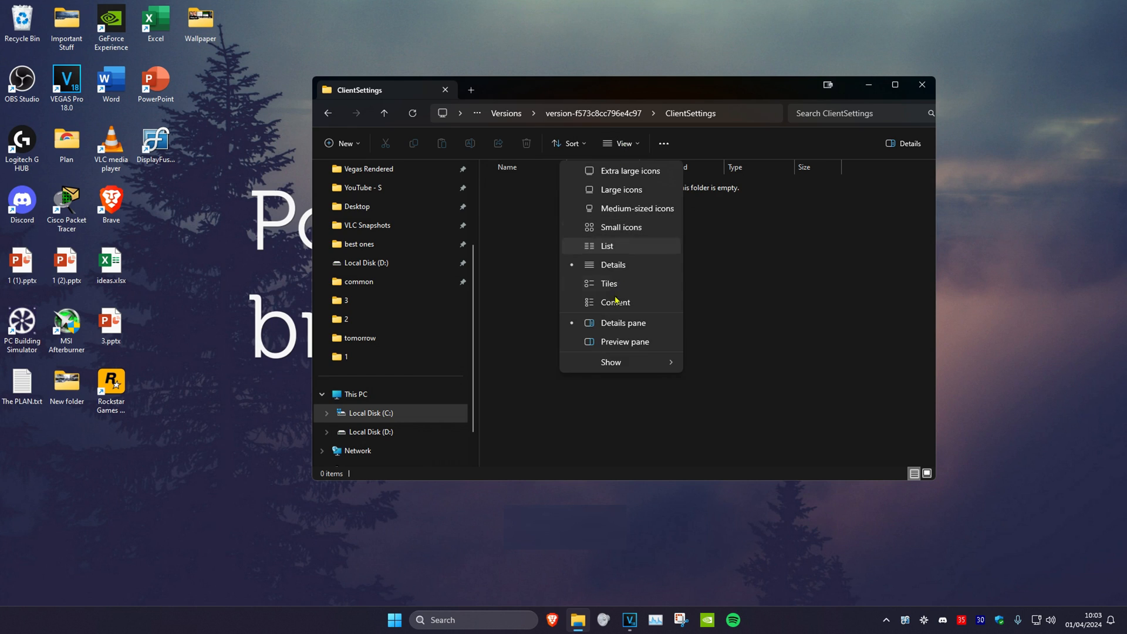
left_click(612, 362)
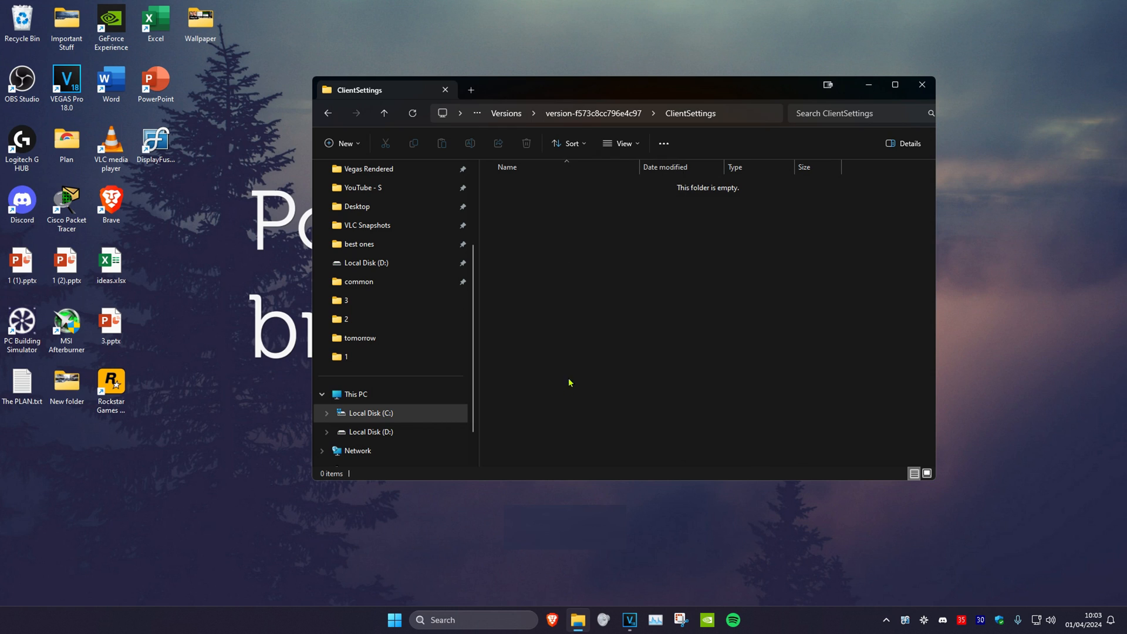
mouse_move(547, 224)
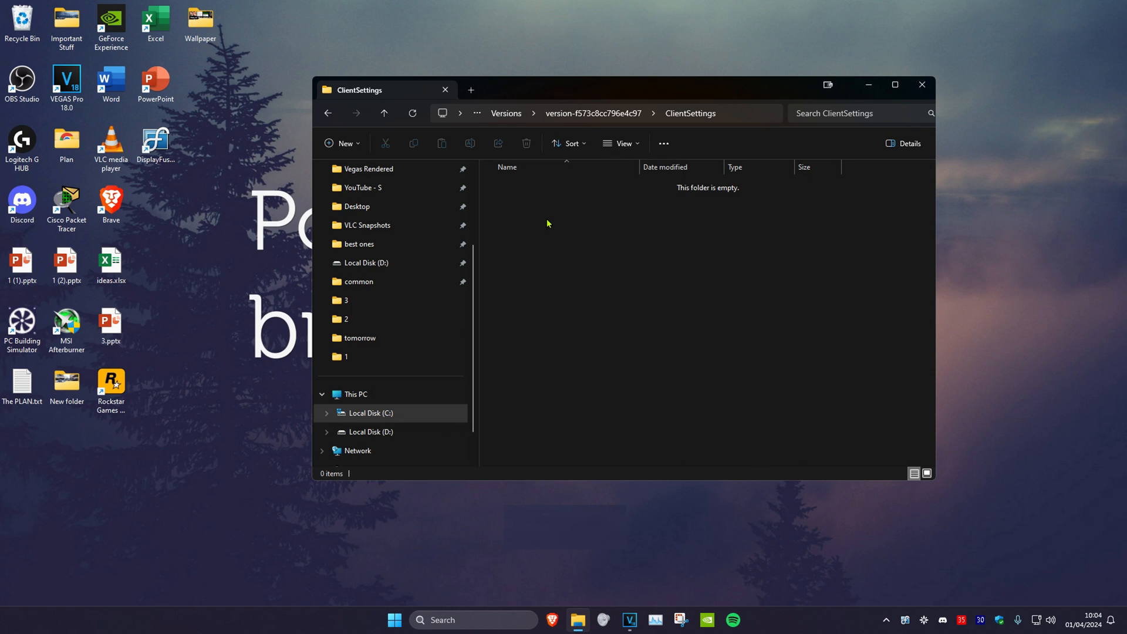
- Create a new text document and rename it 'ClientAppSettings.json', then select it
right_click(548, 223)
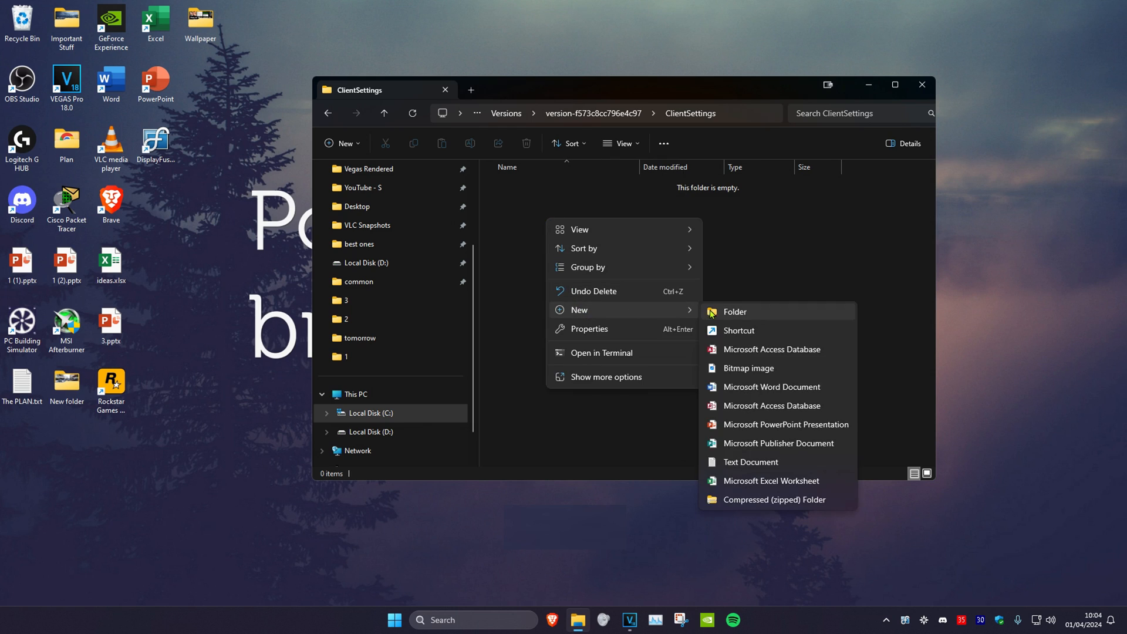
left_click(750, 461)
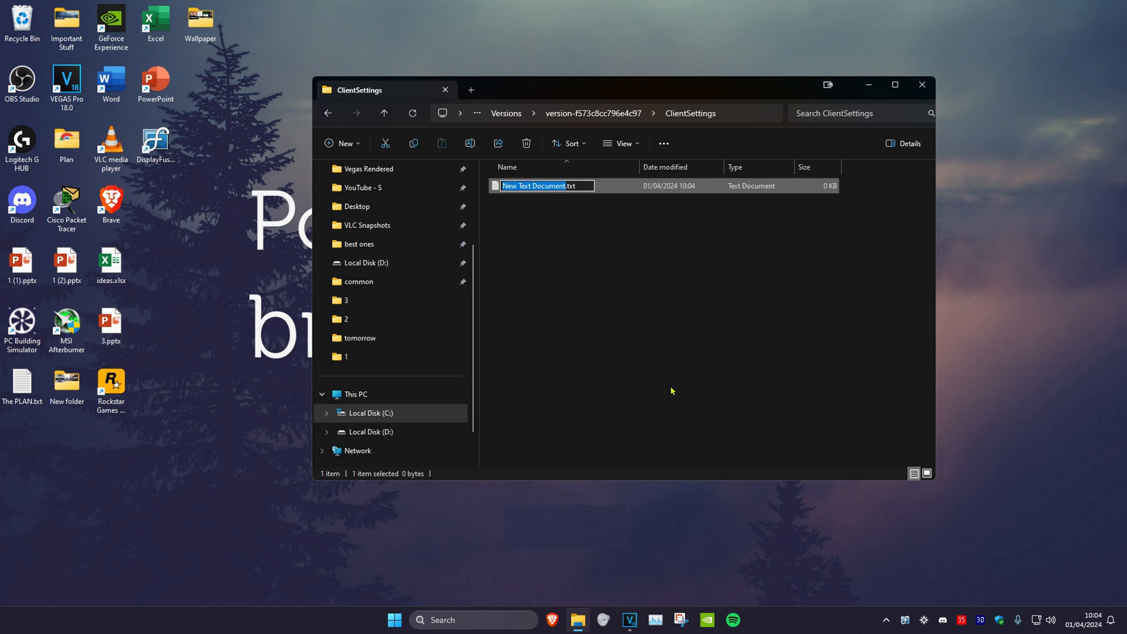
type("ClientAppSettings.")
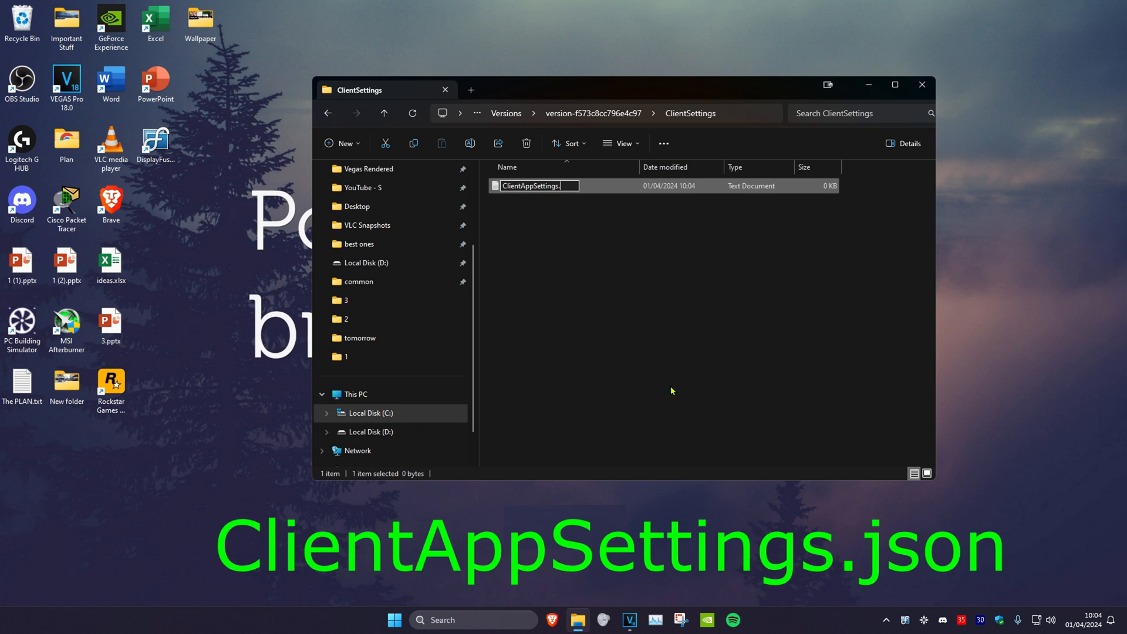
type("json")
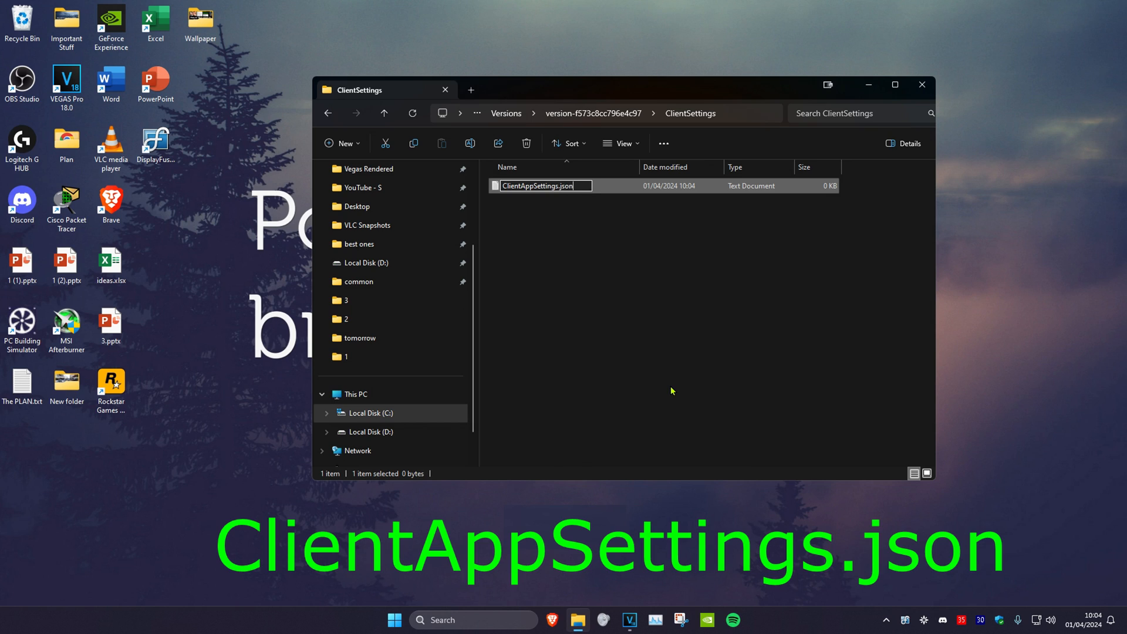
key("Enter")
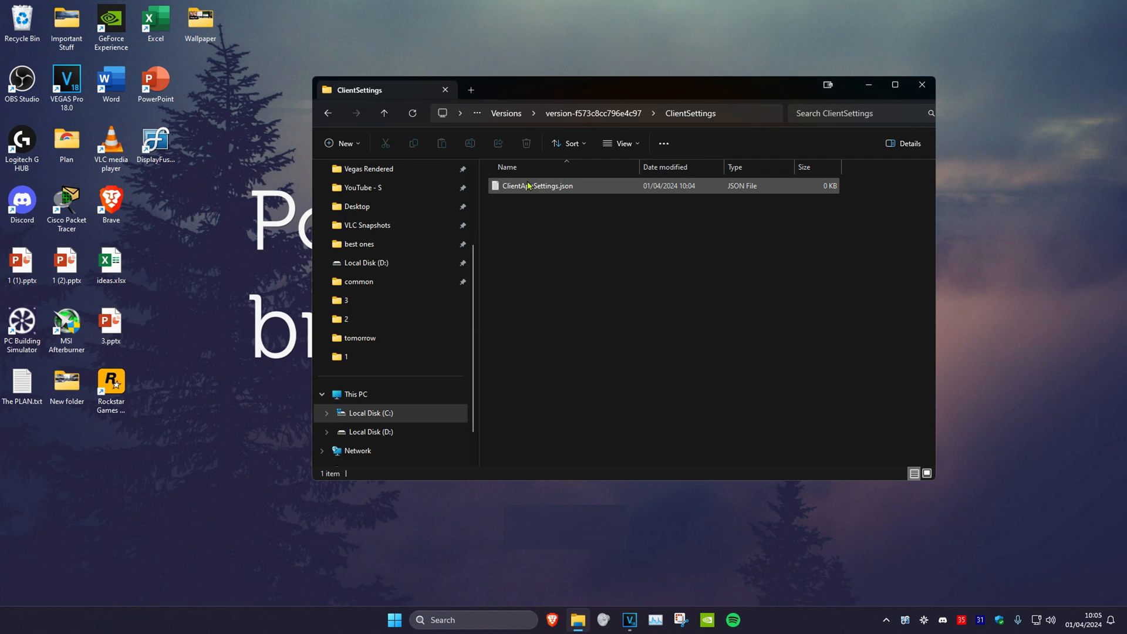
left_click(537, 186)
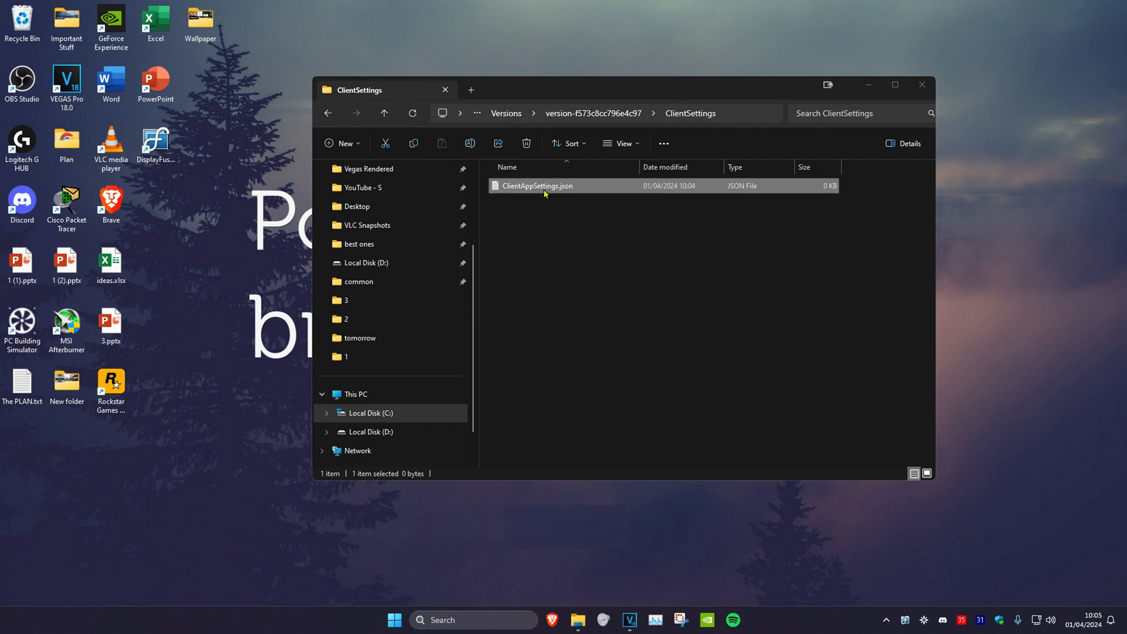
left_click(628, 259)
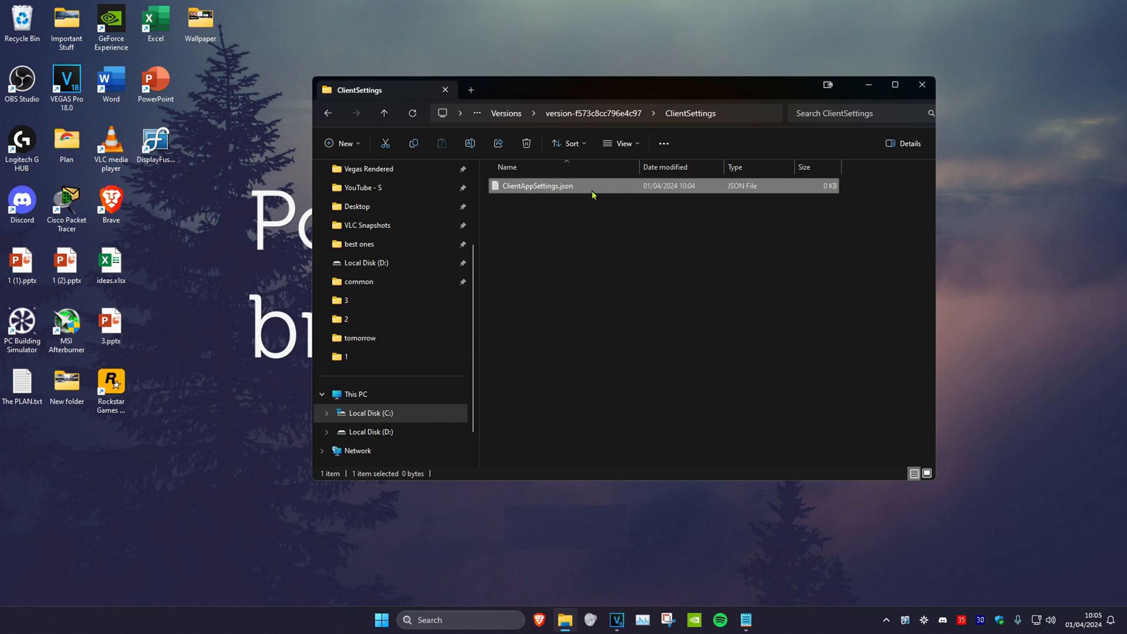
- Write DFIntTaskSchedulerTargetFps 1000 into ClientAppSettings.json, save, and close Notepad
double_click(536, 185)
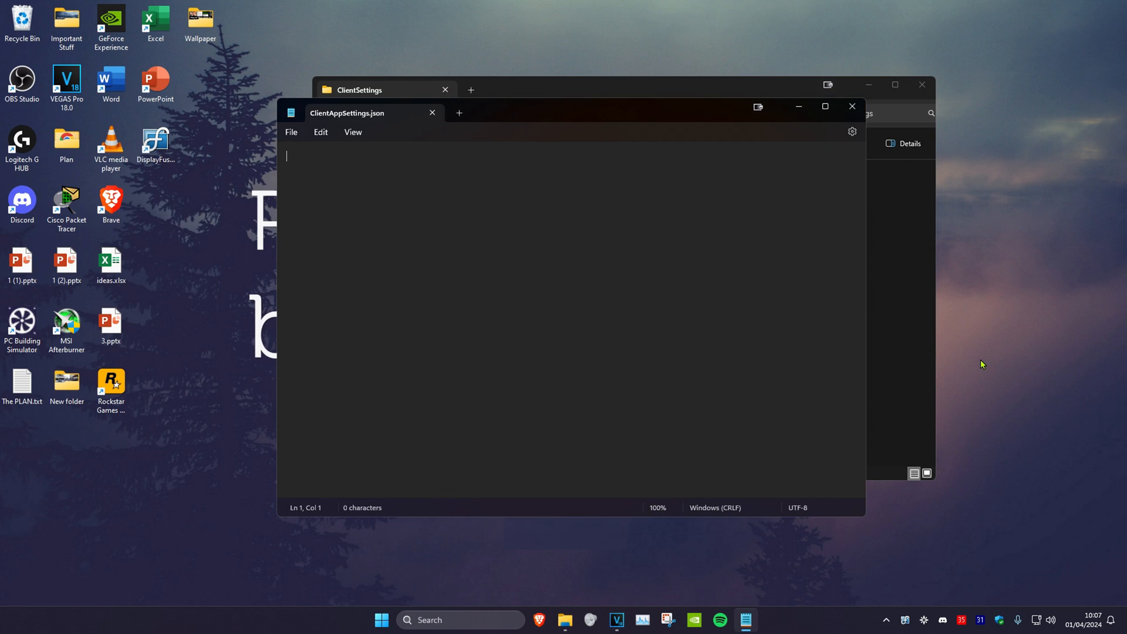
type("{")
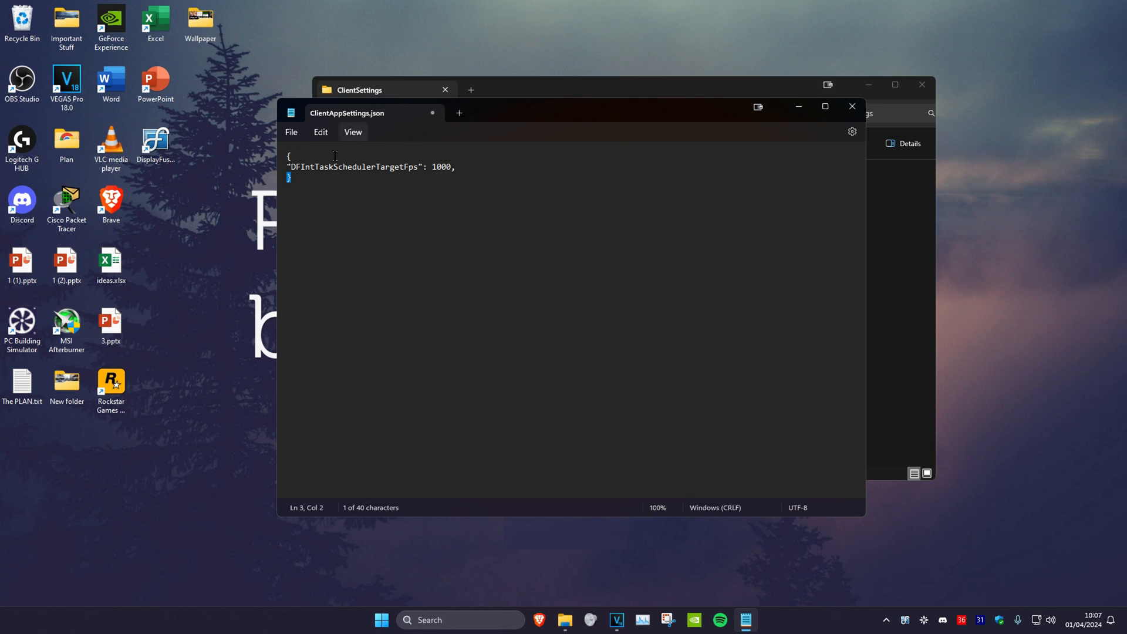
left_click(291, 131)
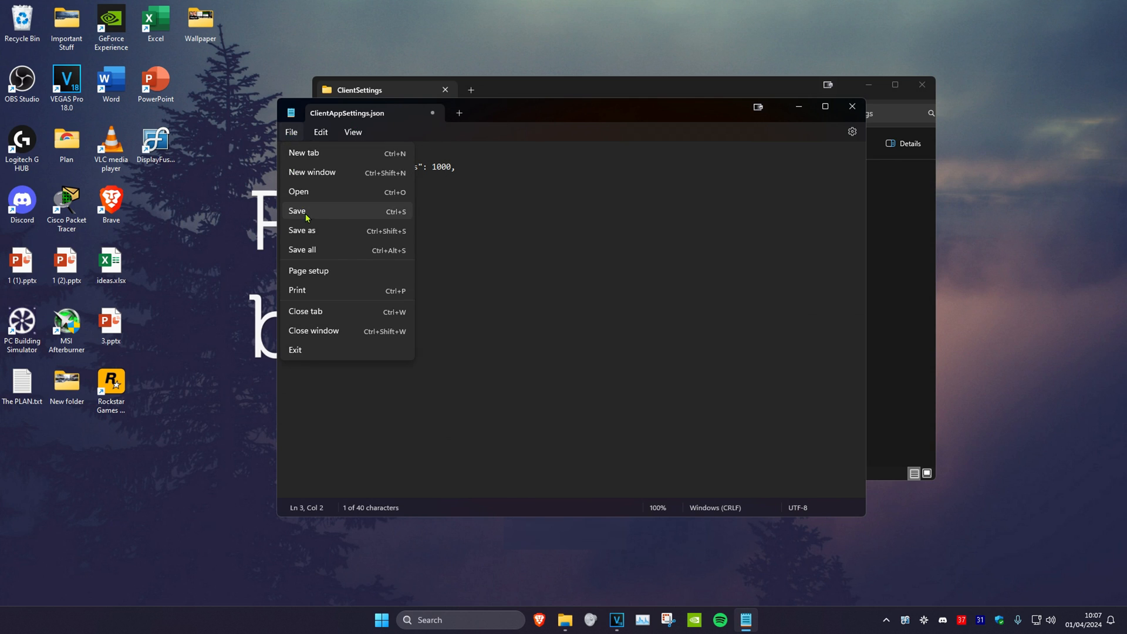
left_click(297, 212)
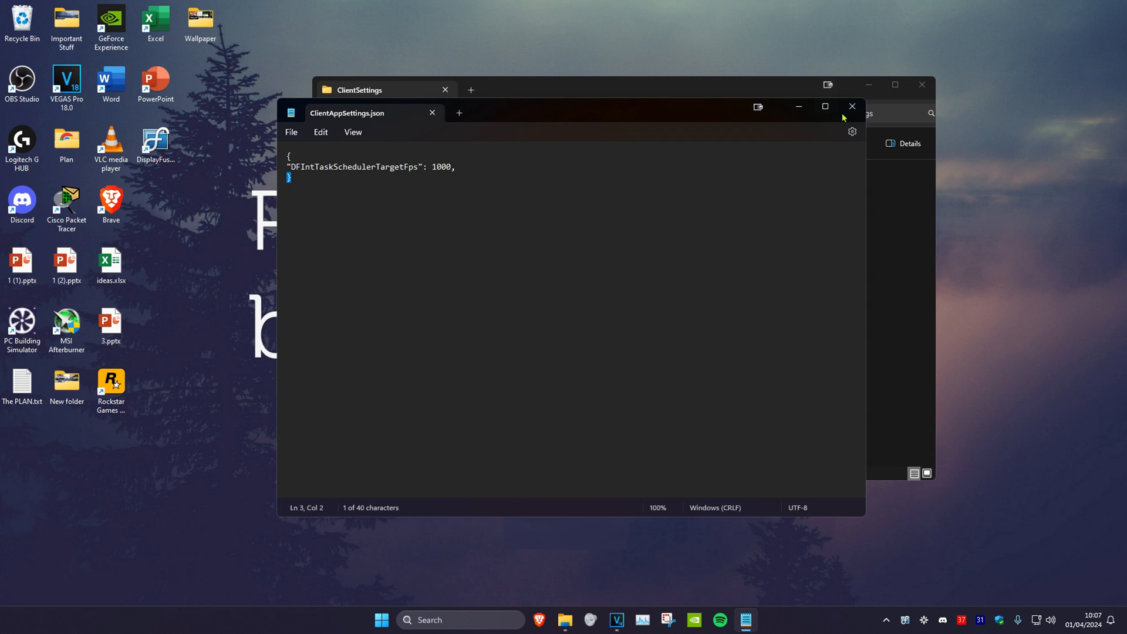
left_click(852, 106)
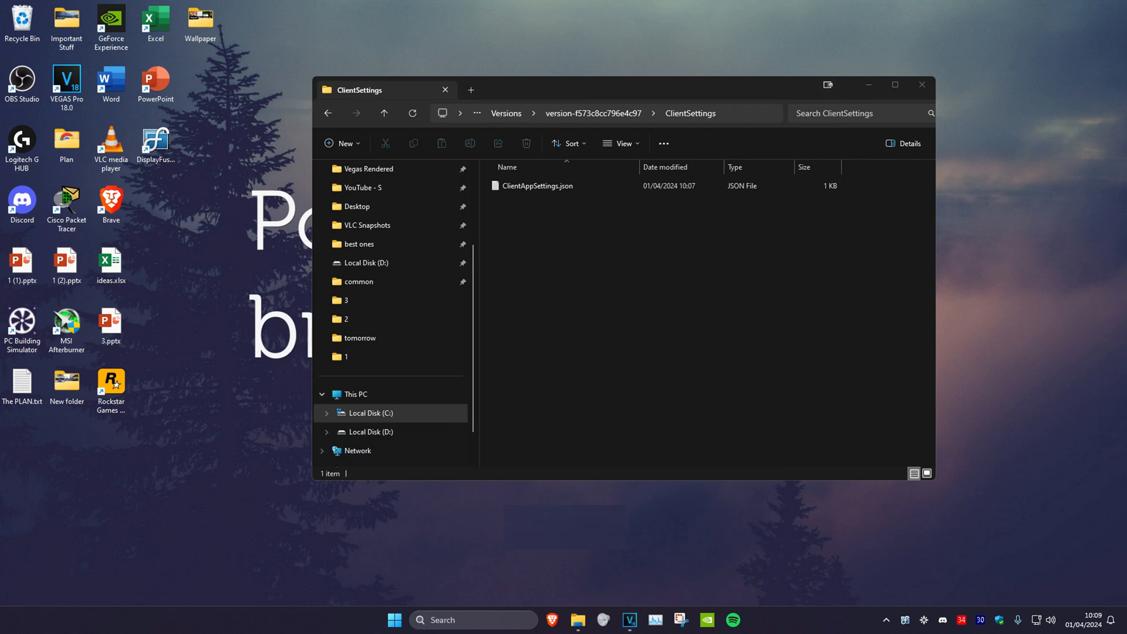